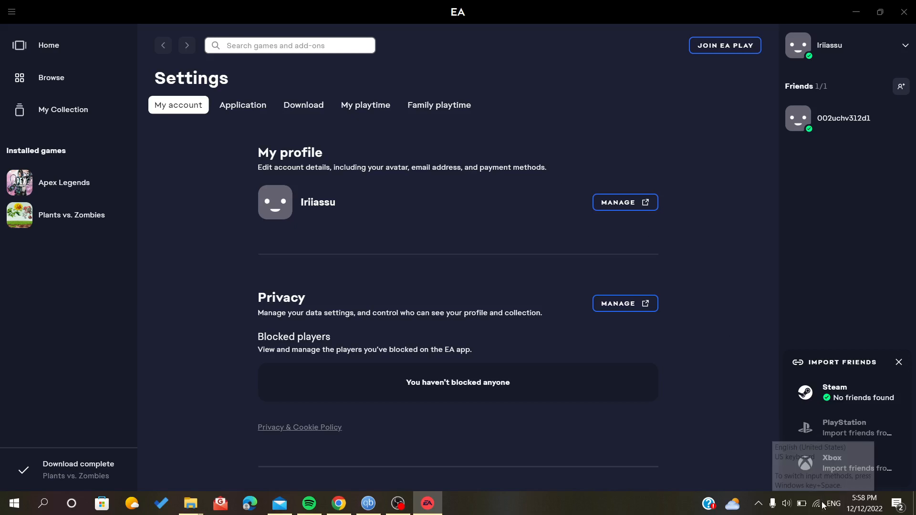
# Quit the EA app from its taskbar entry, leaving the desktop visible.
pyautogui.click(816, 503)
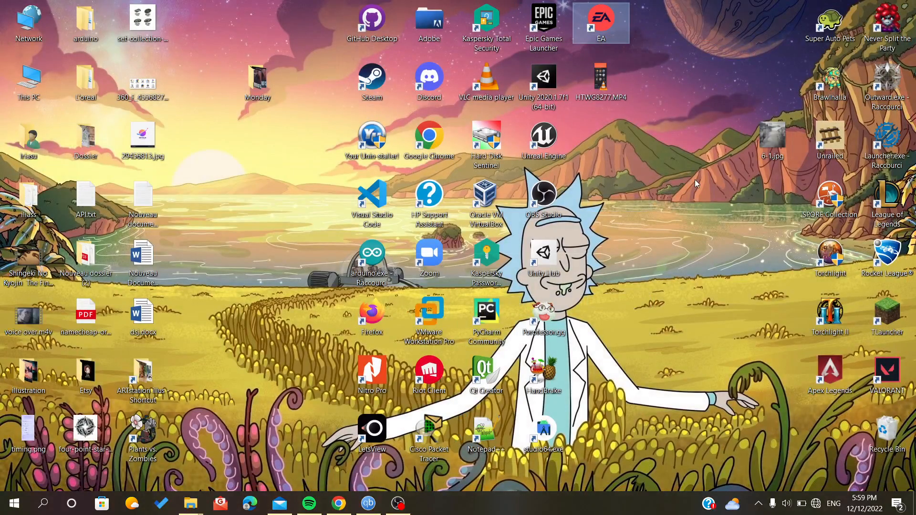
# Launch the EA app from its desktop shortcut.
pyautogui.doubleClick(600, 22)
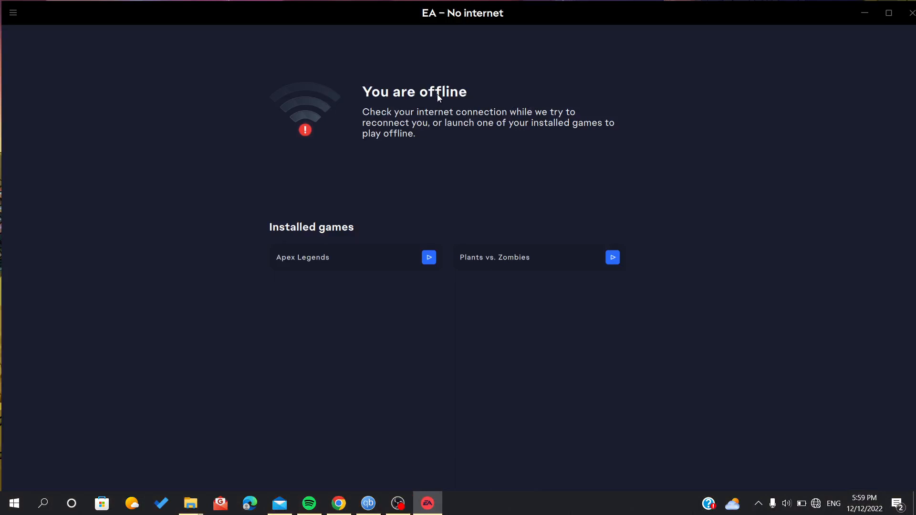
pyautogui.moveTo(489, 5)
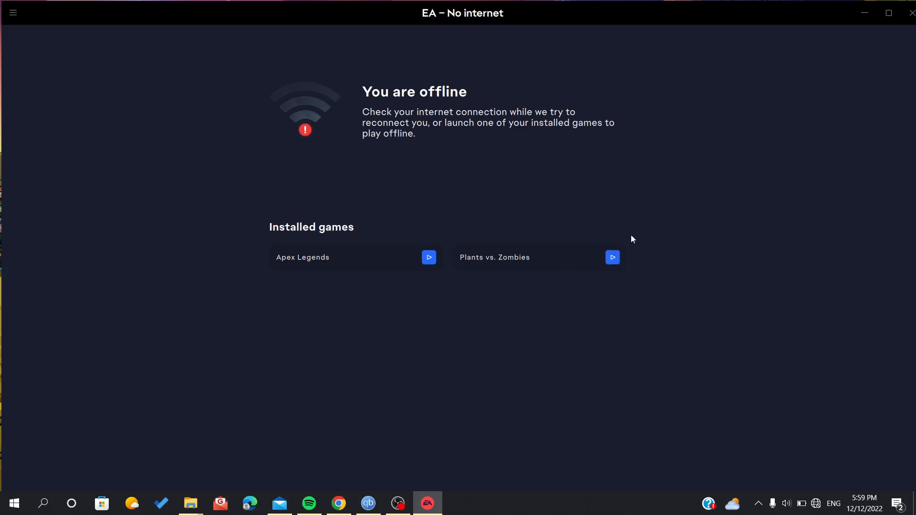
pyautogui.moveTo(507, 268)
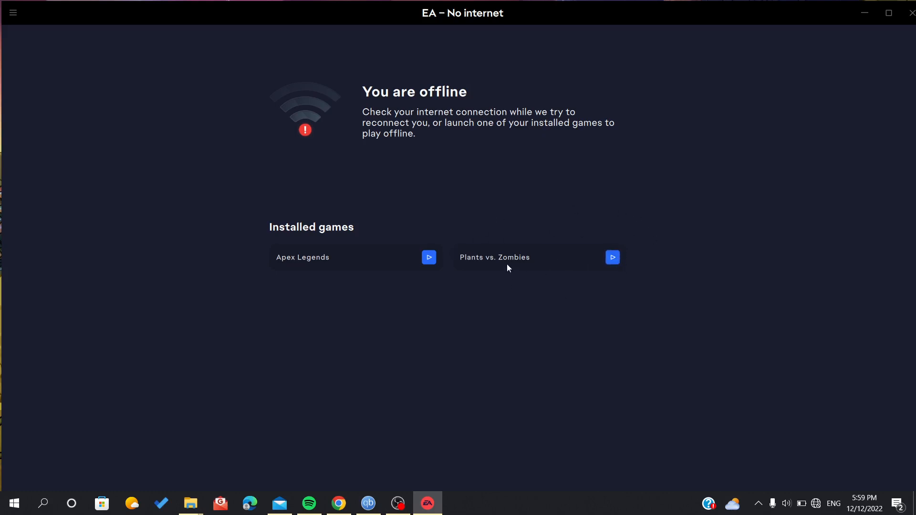
# Disconnect from the X_Lightning Wi-Fi network and reconnect it.
pyautogui.click(801, 503)
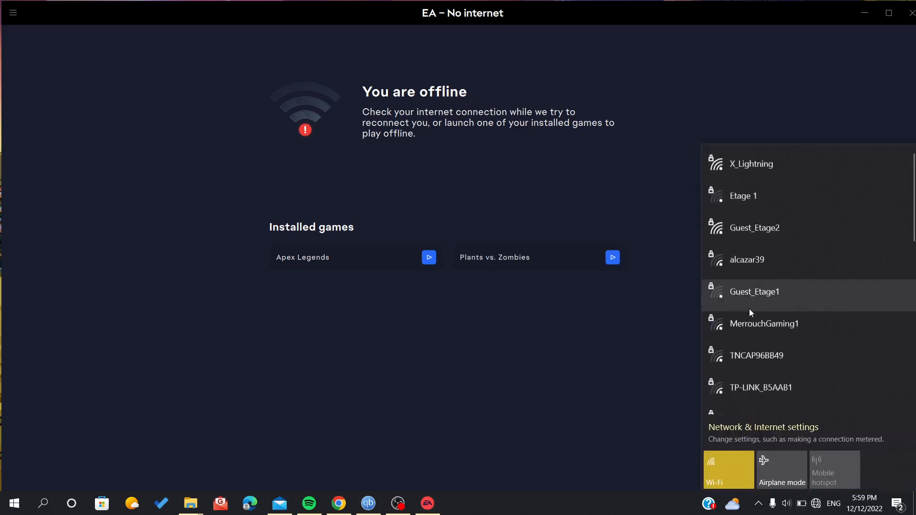
pyautogui.click(750, 163)
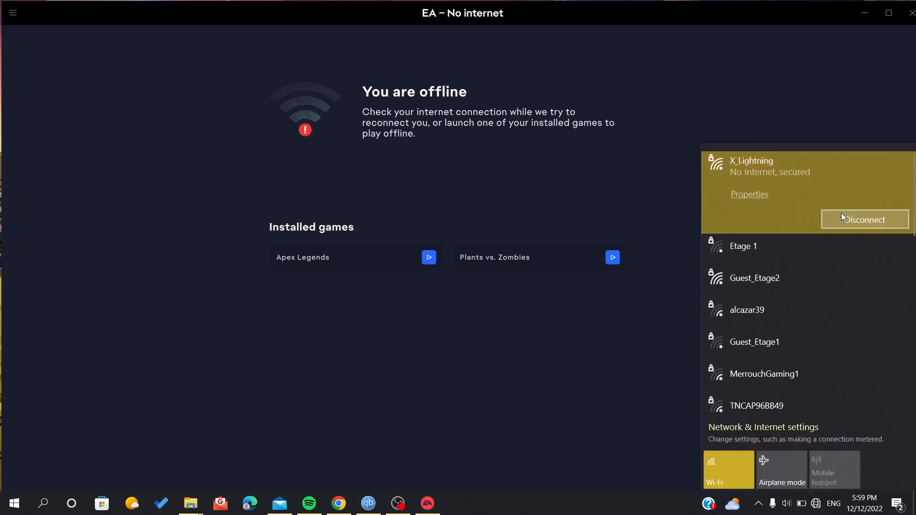
pyautogui.click(568, 215)
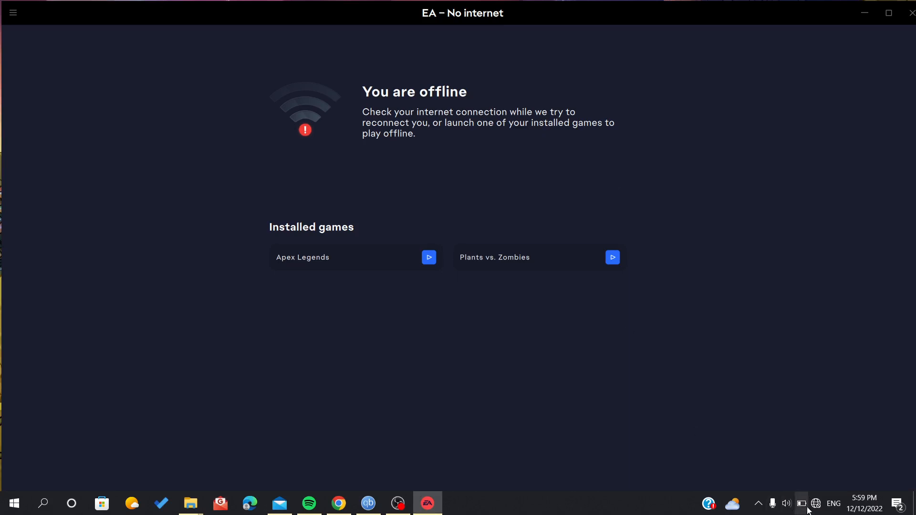
pyautogui.click(815, 503)
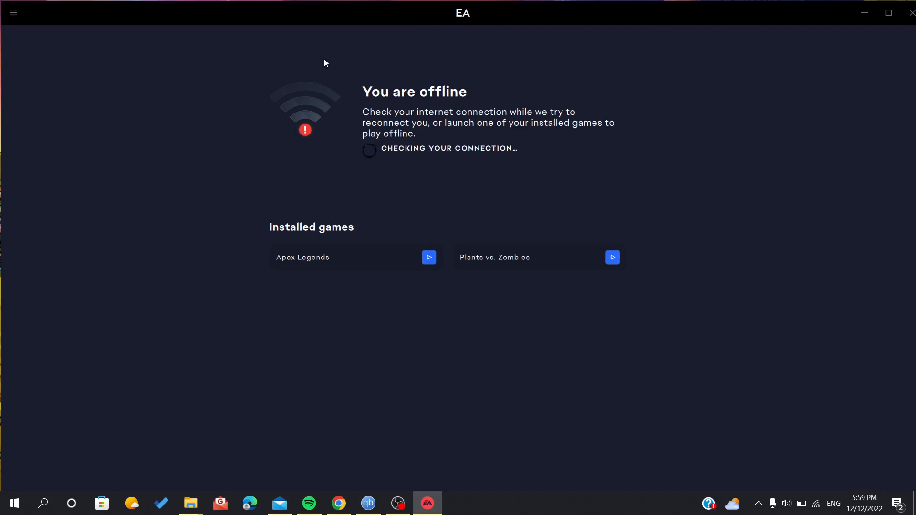
# Wait for the app to reconnect on Settings, then open the hamburger menu.
pyautogui.click(13, 12)
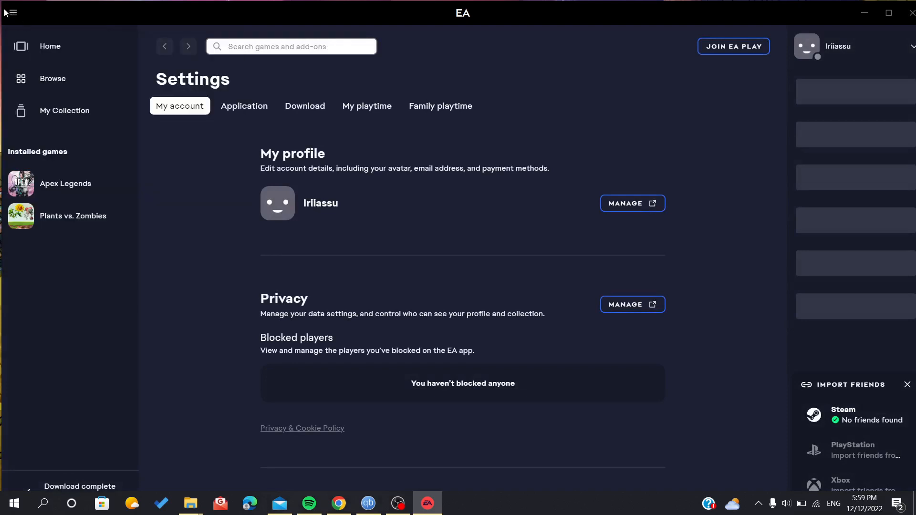
pyautogui.click(12, 12)
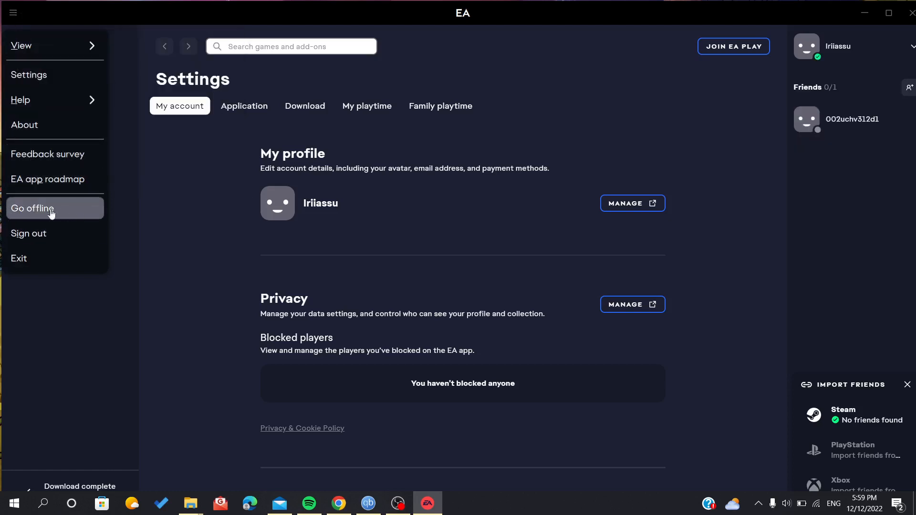
pyautogui.moveTo(23, 214)
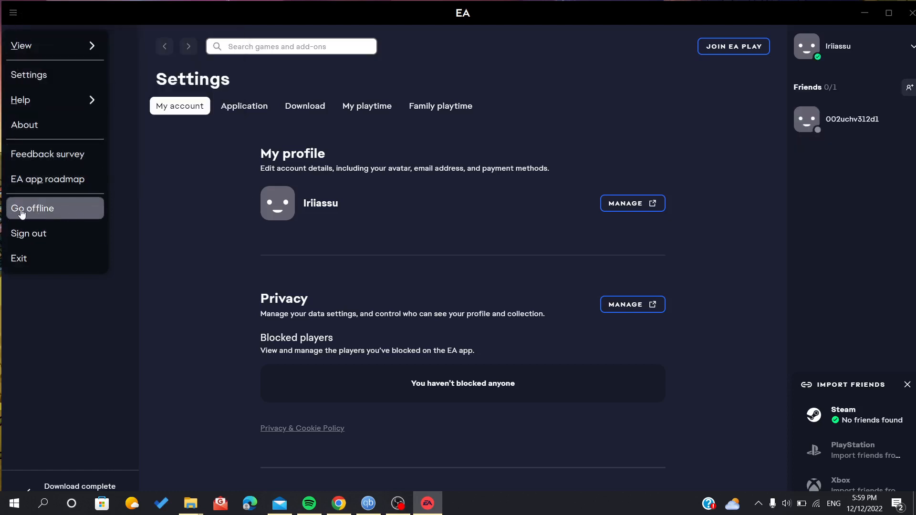
# Choose Go offline and confirm with YES, I'M SURE.
pyautogui.click(34, 208)
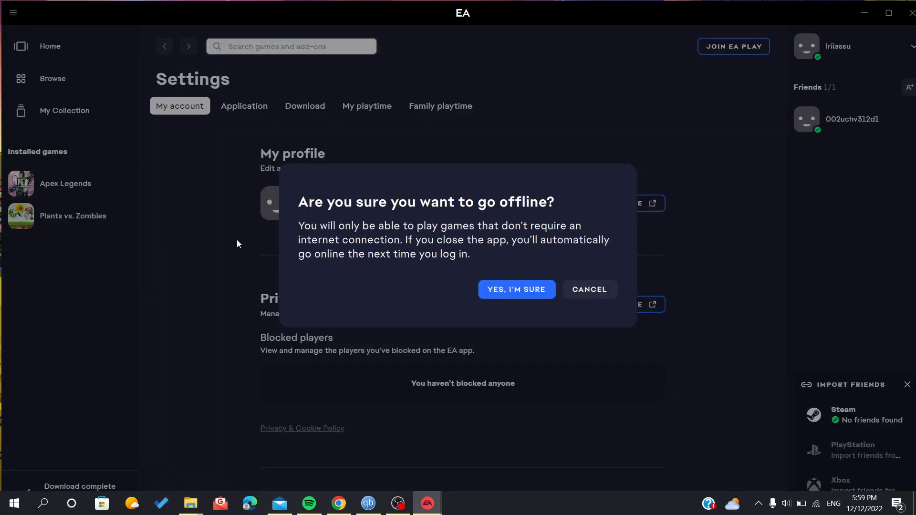
pyautogui.moveTo(375, 188)
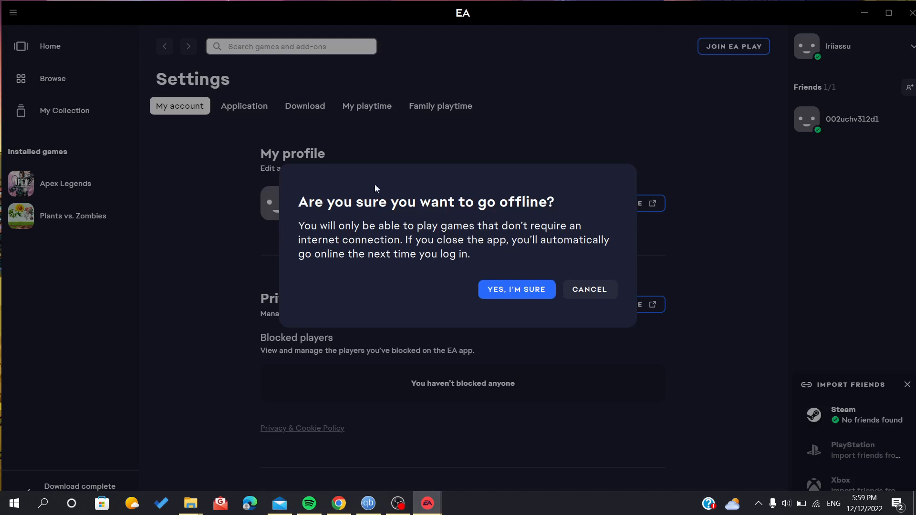
pyautogui.moveTo(279, 223)
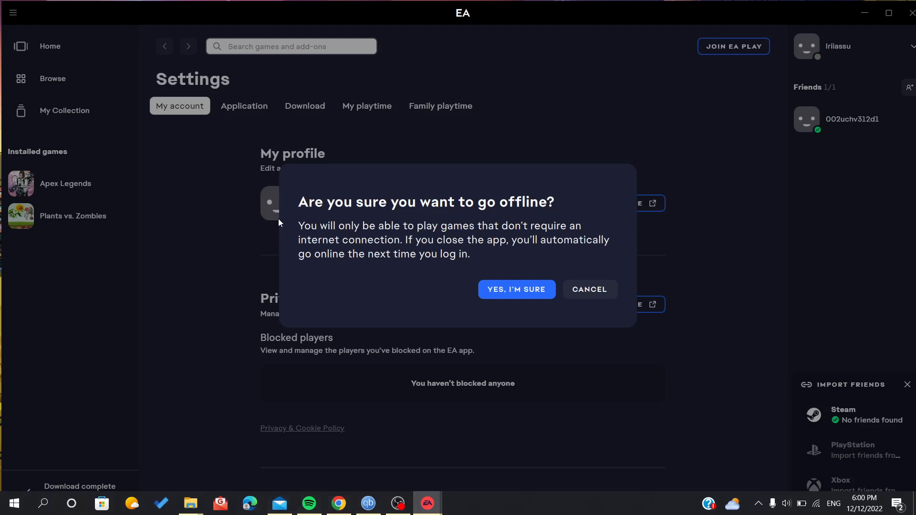
pyautogui.moveTo(479, 294)
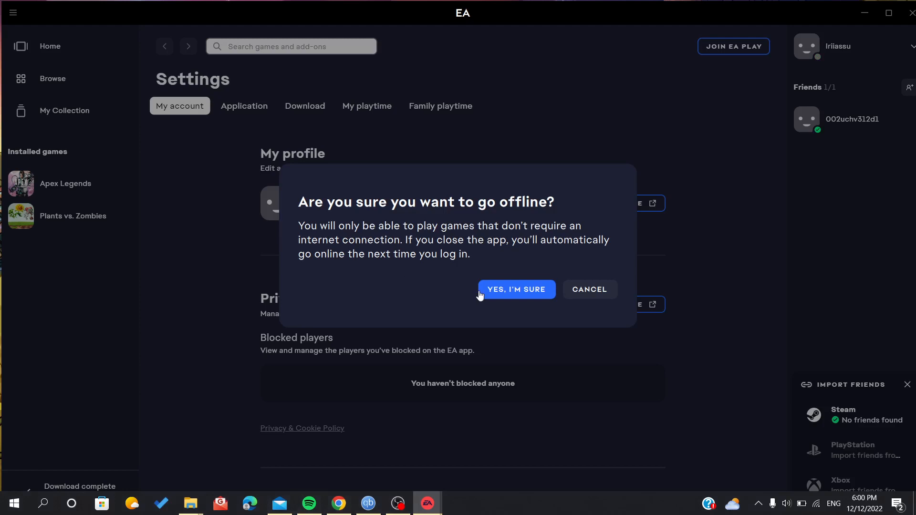
pyautogui.click(515, 289)
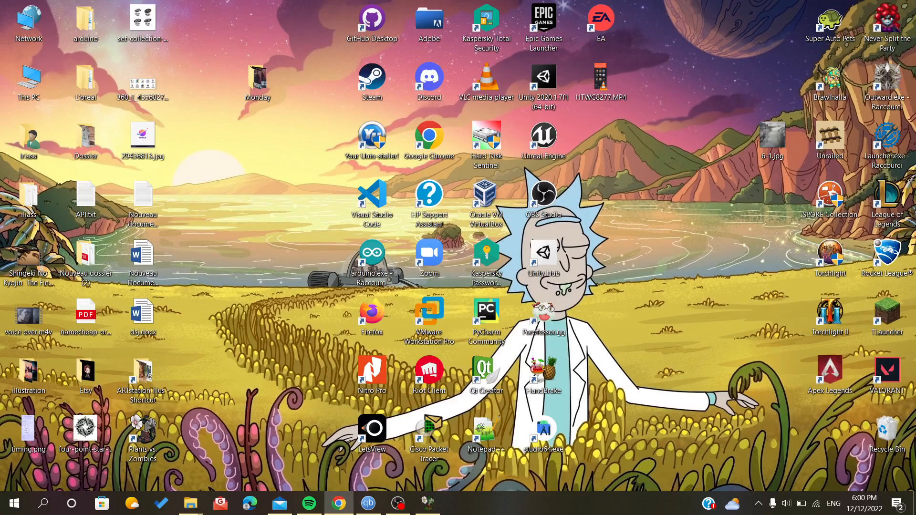
# Select the EA shortcut on the desktop after the app closes.
pyautogui.click(600, 23)
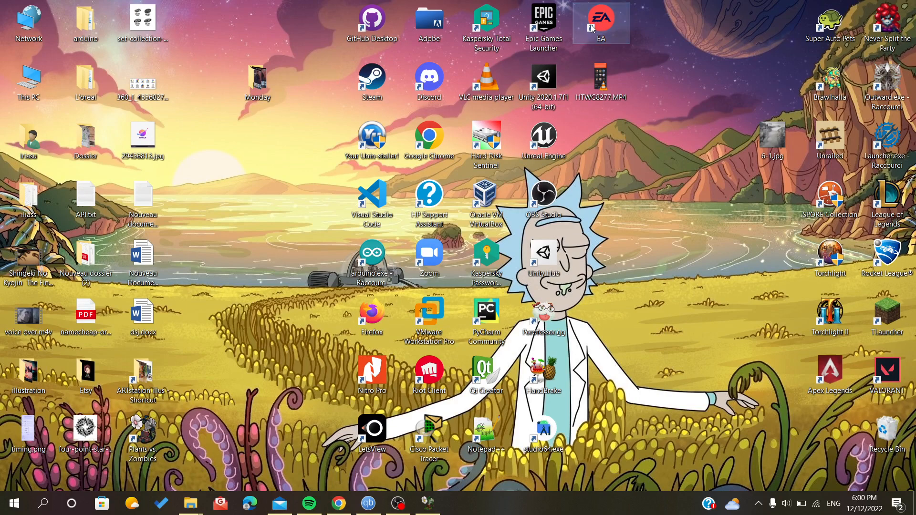
pyautogui.moveTo(569, 239)
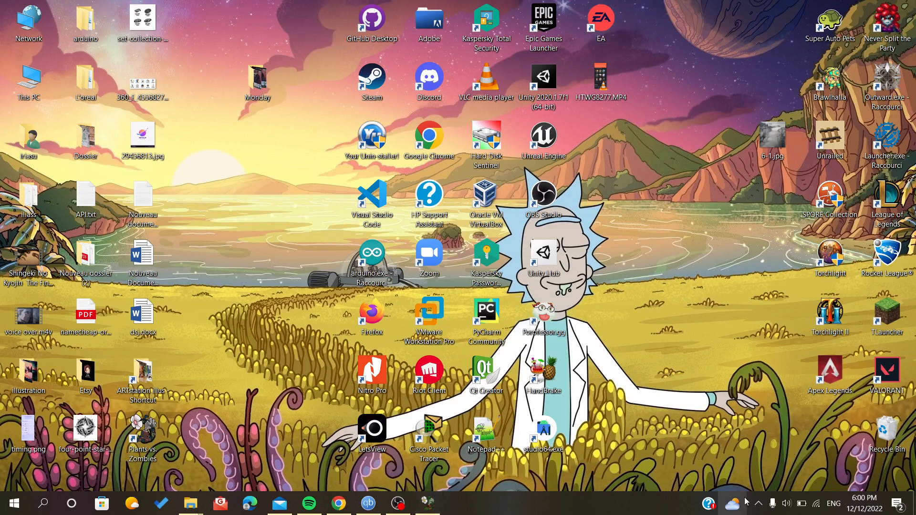
# Relaunch the EA app and choose Go online from its hamburger menu.
pyautogui.doubleClick(600, 19)
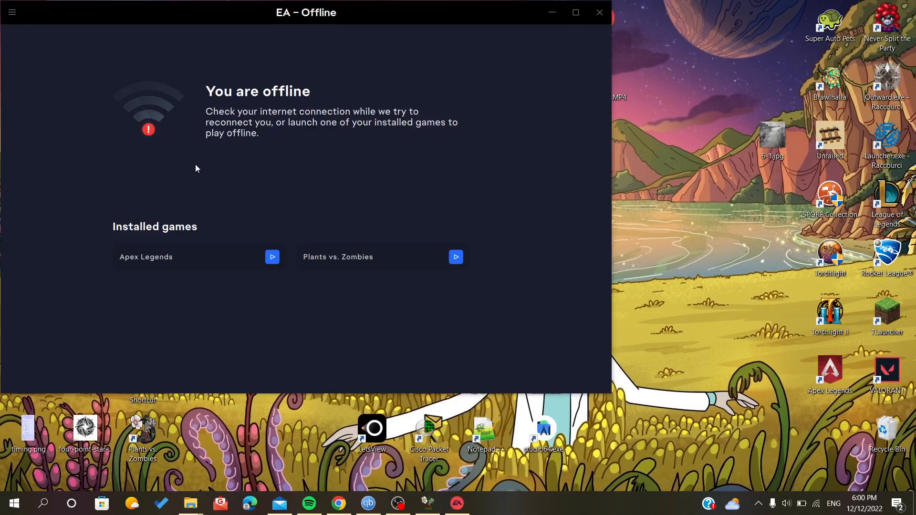
pyautogui.click(11, 12)
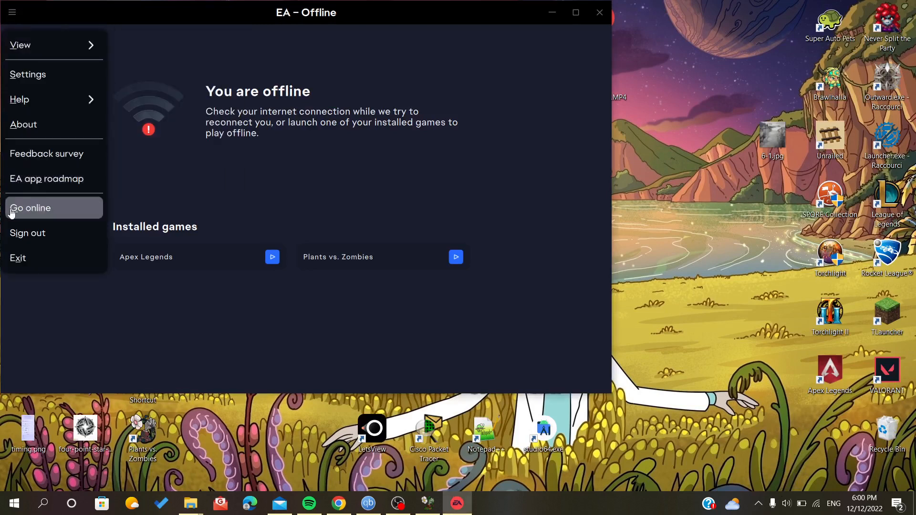
pyautogui.click(29, 208)
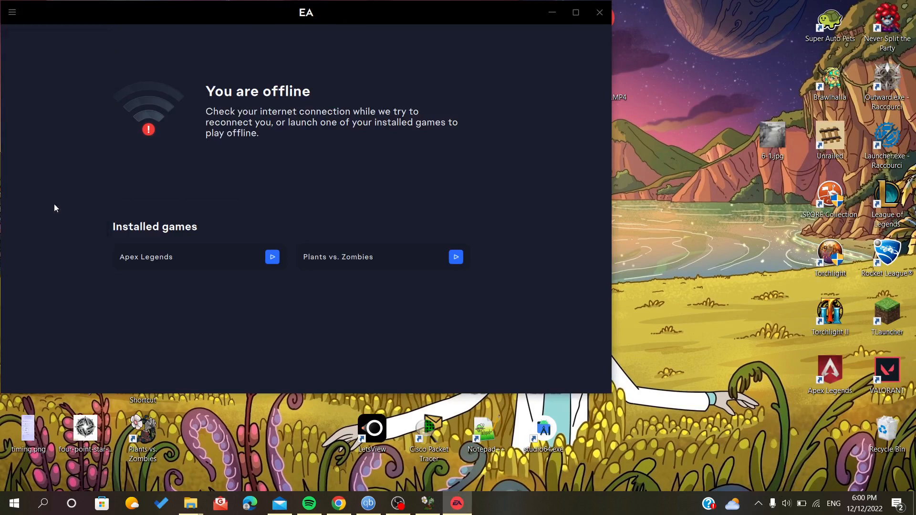